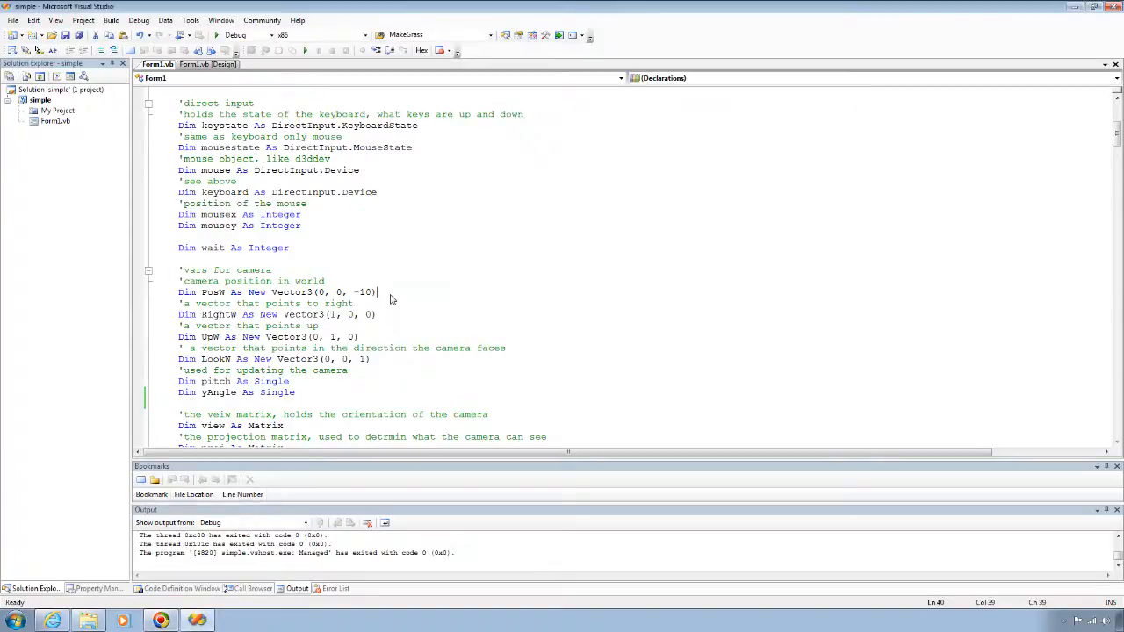
Review the camera position, projection and world matrix lines in the Camera routine
{"action": "scroll", "scroll_direction": "down", "scroll_amount": 3}
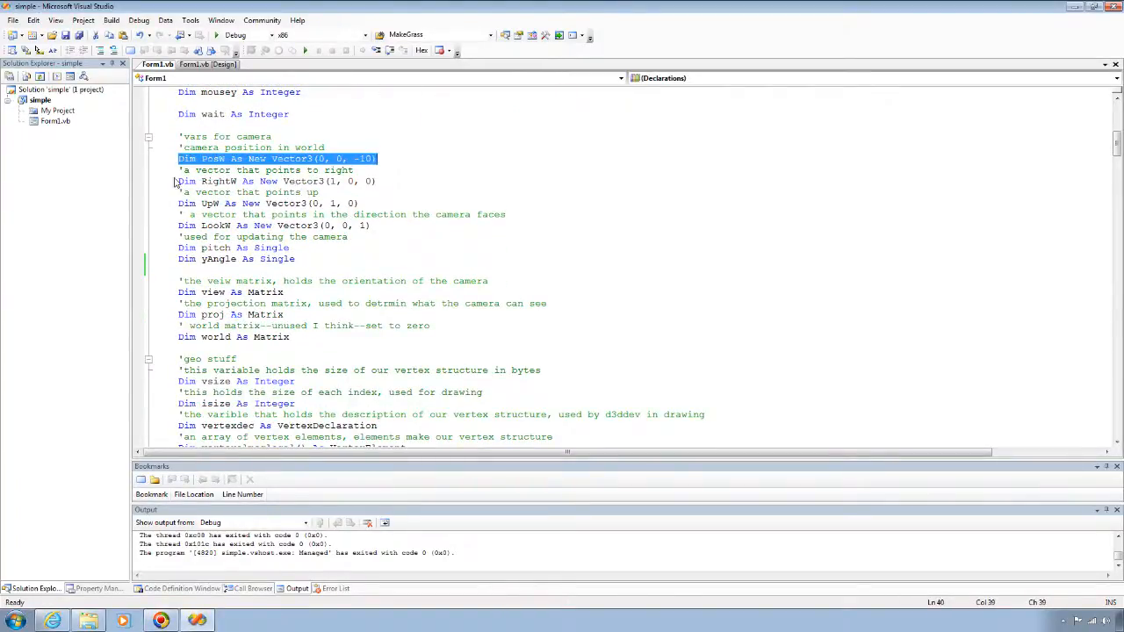
{"action": "left_click", "coordinate": [373, 225]}
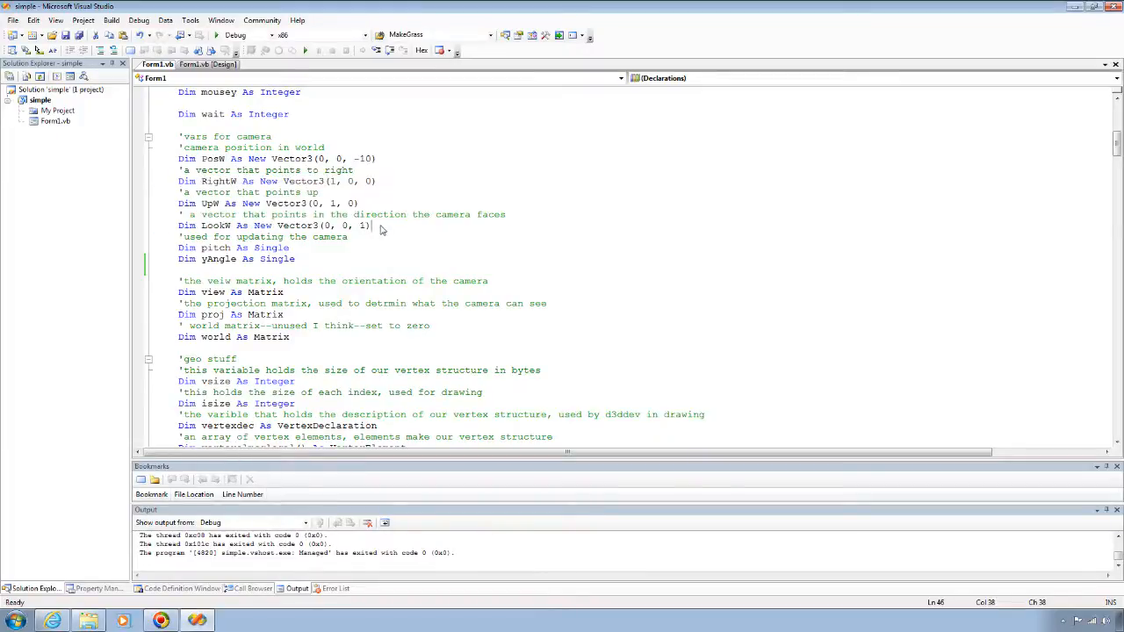
{"action": "mouse_move", "coordinate": [224, 186]}
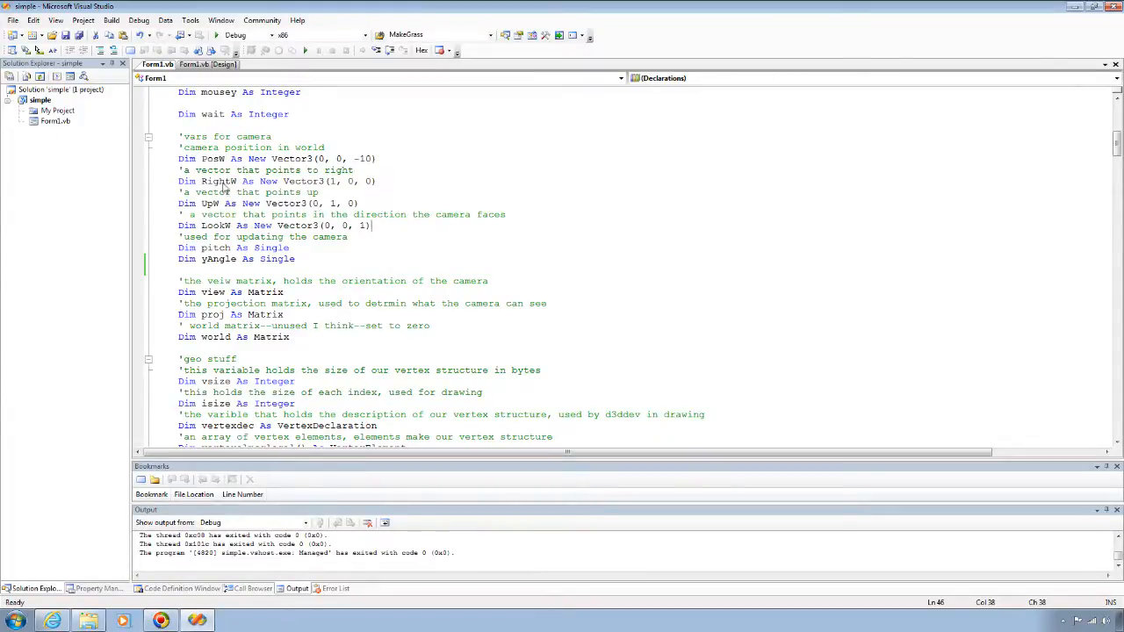
{"action": "mouse_move", "coordinate": [215, 181]}
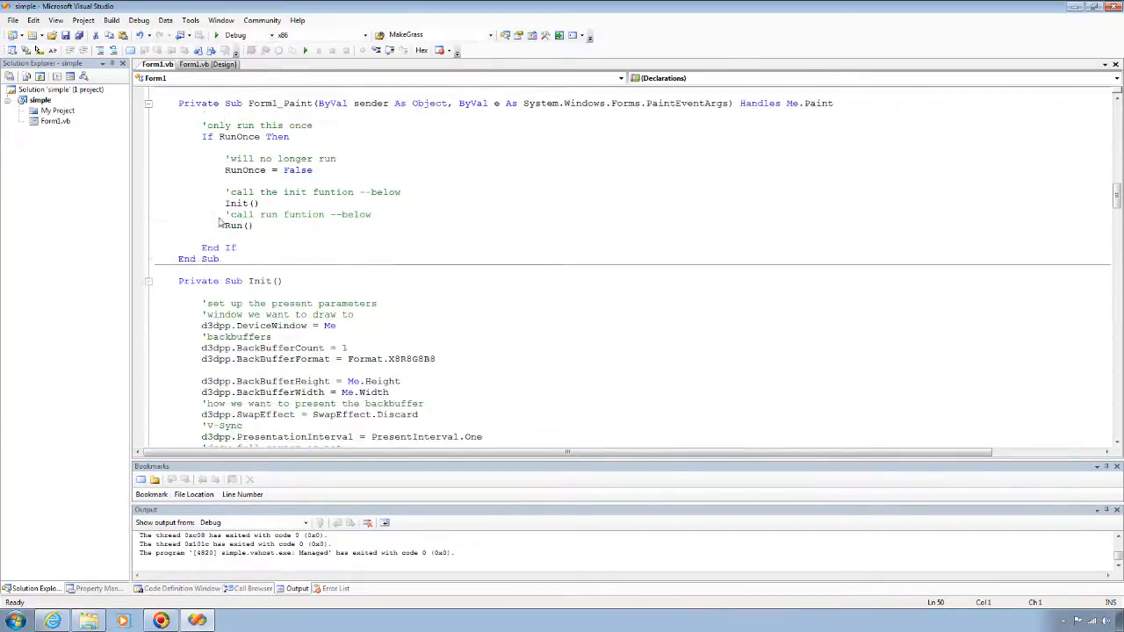
{"action": "scroll", "scroll_direction": "down", "scroll_amount": 3}
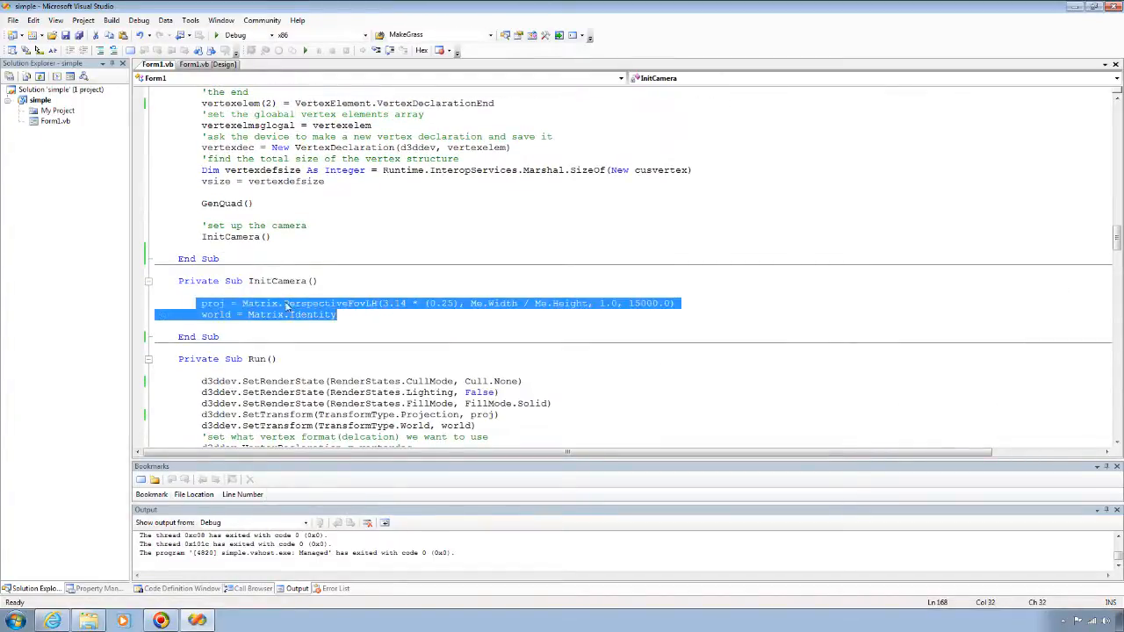
{"action": "left_click", "coordinate": [219, 303]}
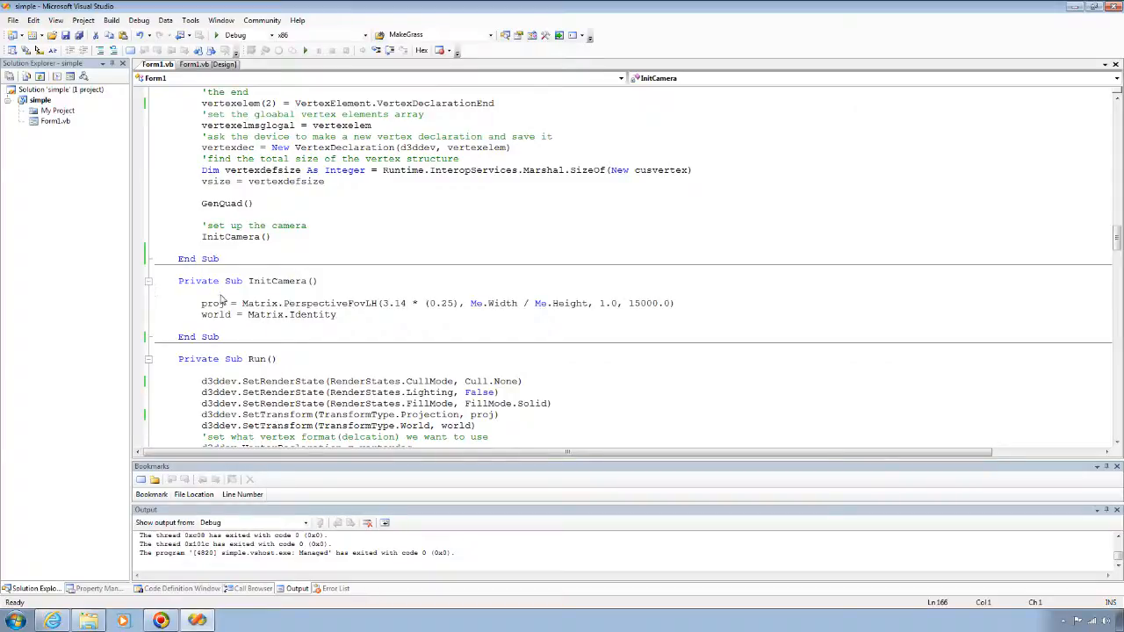
{"action": "mouse_move", "coordinate": [212, 303]}
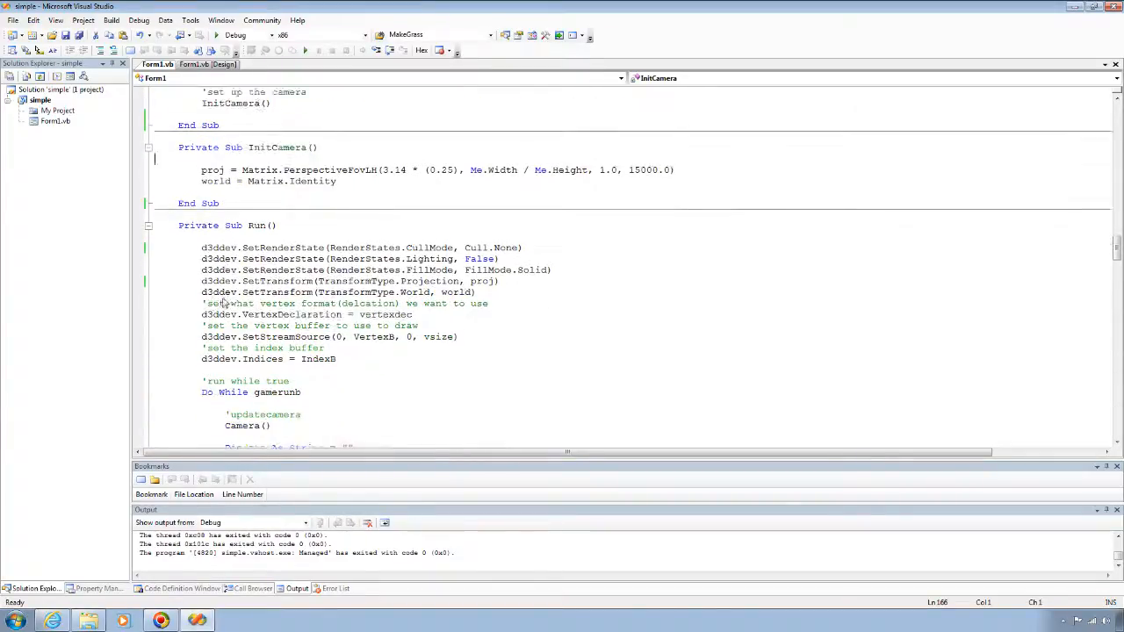
{"action": "scroll", "scroll_direction": "down", "scroll_amount": 3}
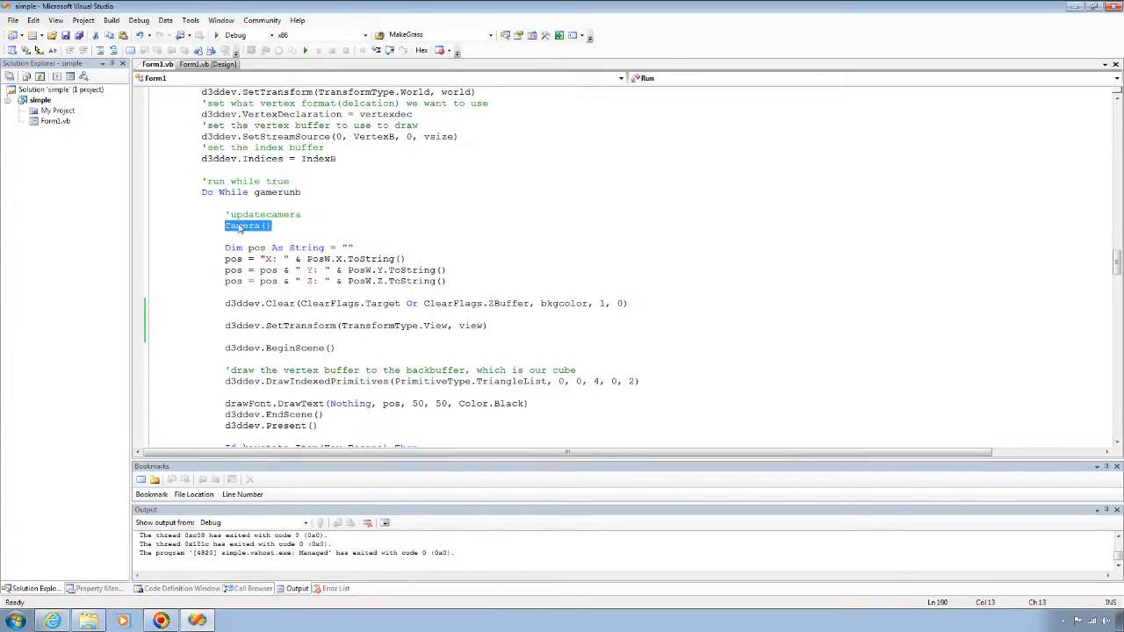
{"action": "mouse_move", "coordinate": [218, 220]}
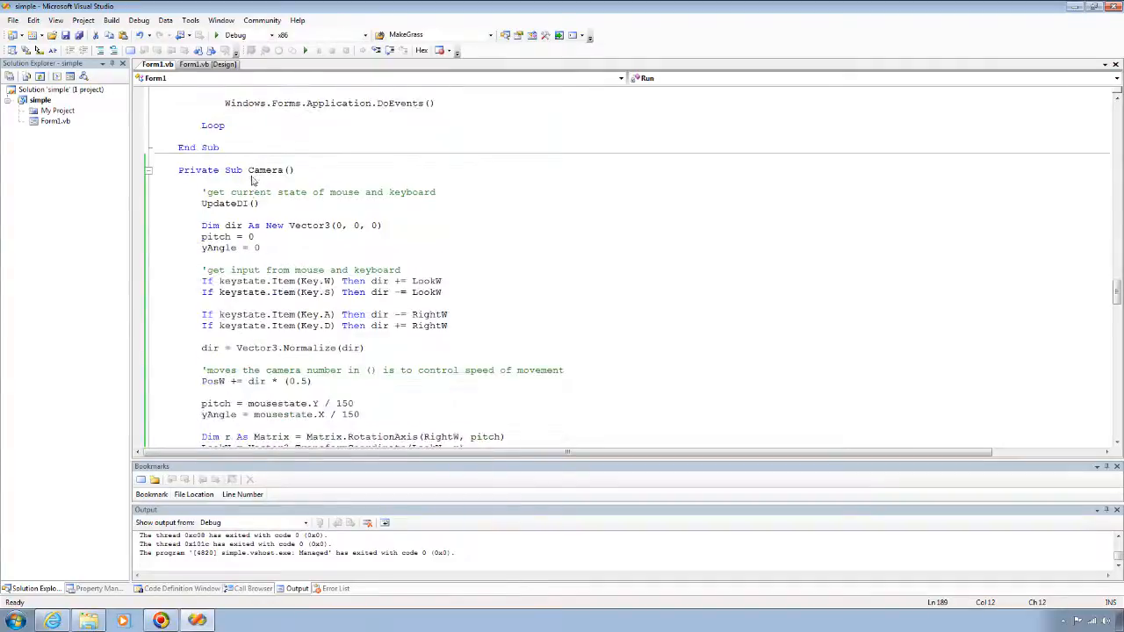
Scroll down to inspect the pitch and yAngle rotation code
{"action": "scroll", "scroll_direction": "down", "scroll_amount": 3}
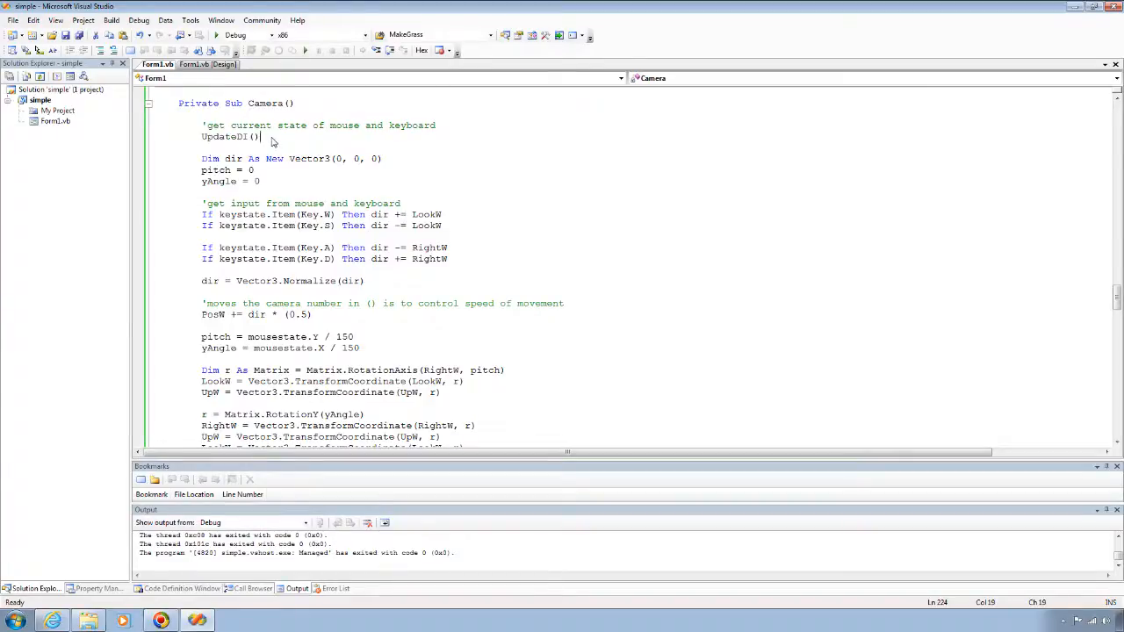
{"action": "scroll", "scroll_direction": "down", "scroll_amount": 3}
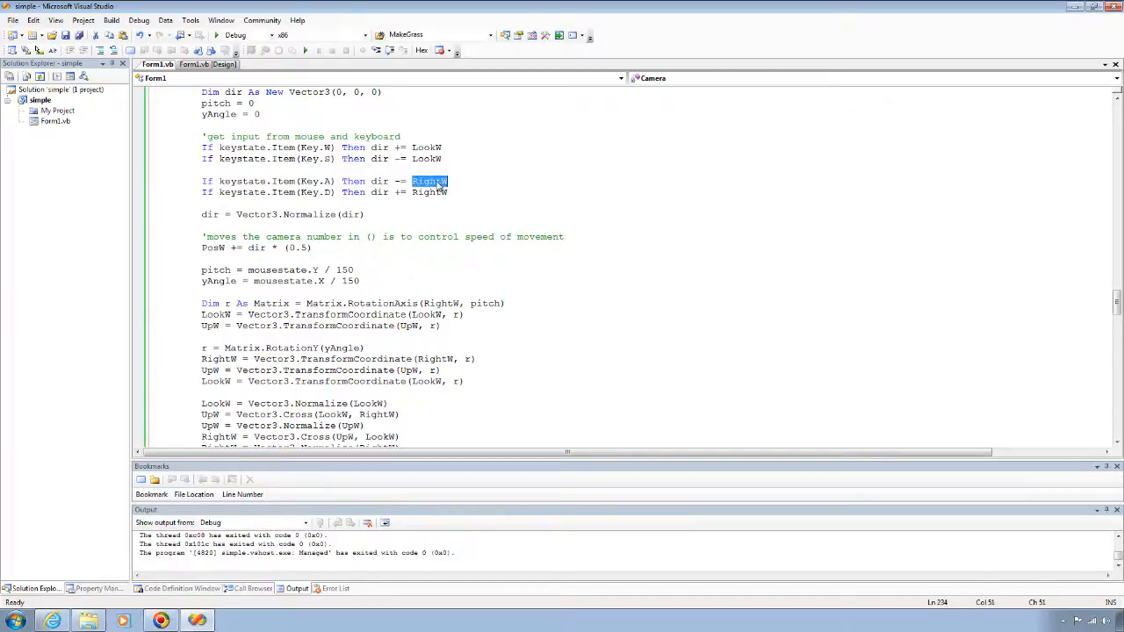
{"action": "scroll", "scroll_direction": "down", "scroll_amount": 3}
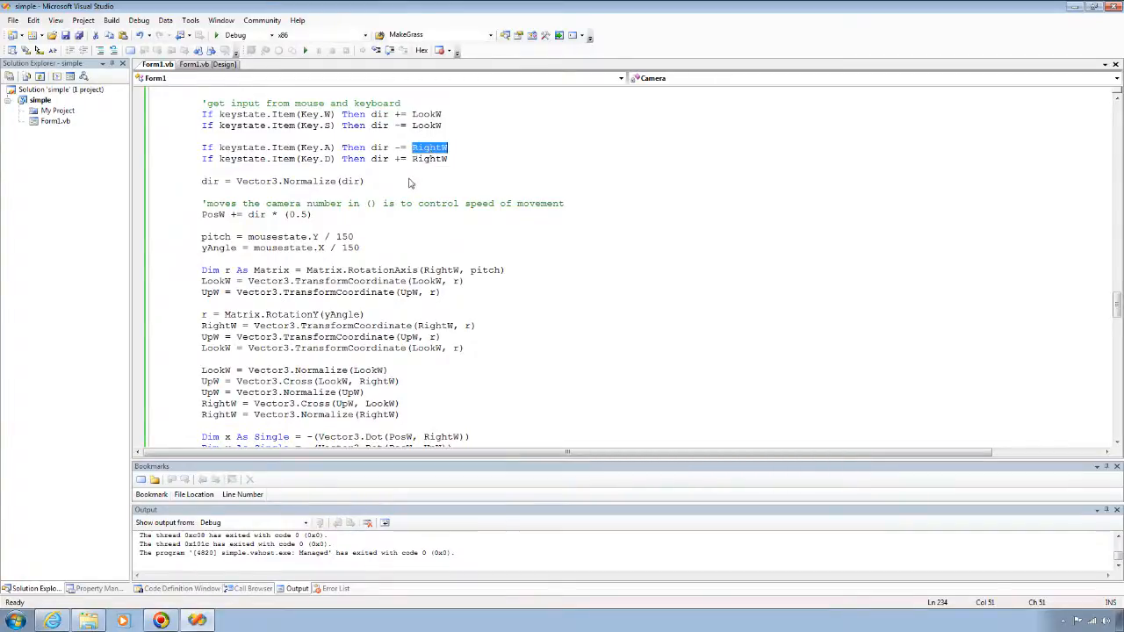
{"action": "scroll", "scroll_direction": "down", "scroll_amount": 3}
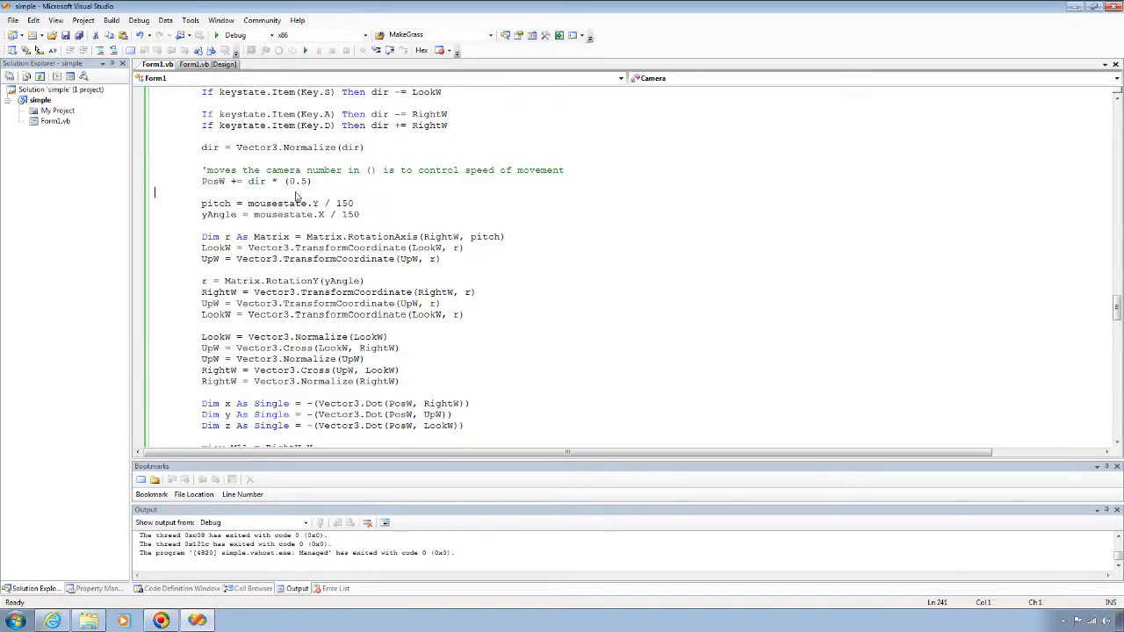
{"action": "double_click", "coordinate": [297, 182]}
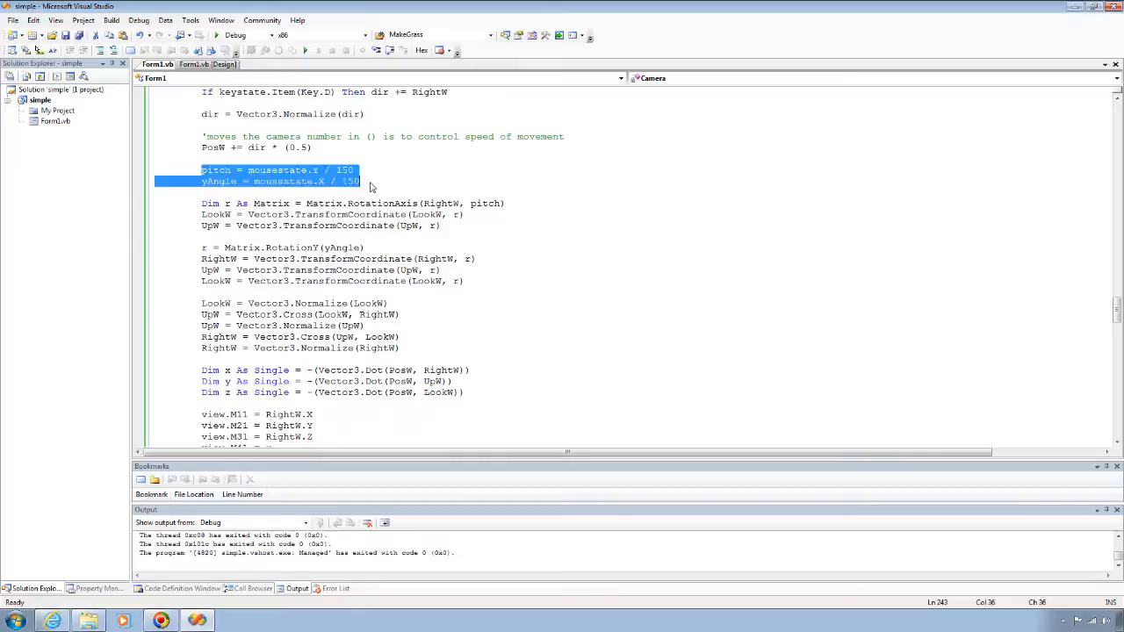
{"action": "left_click", "coordinate": [292, 192]}
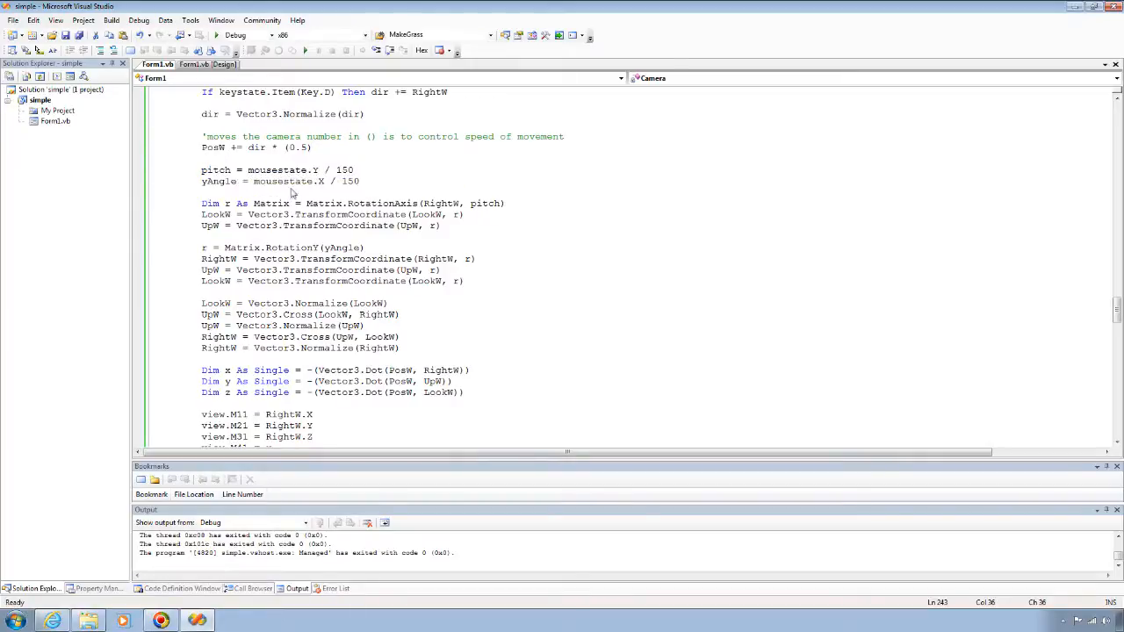
{"action": "mouse_move", "coordinate": [325, 176]}
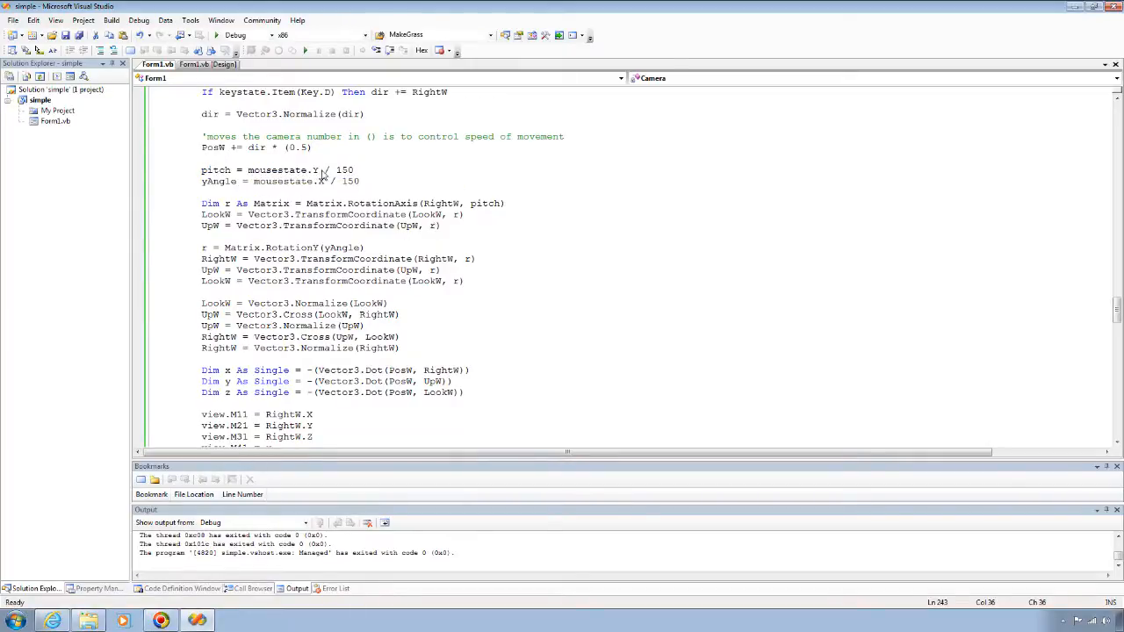
{"action": "mouse_move", "coordinate": [334, 197]}
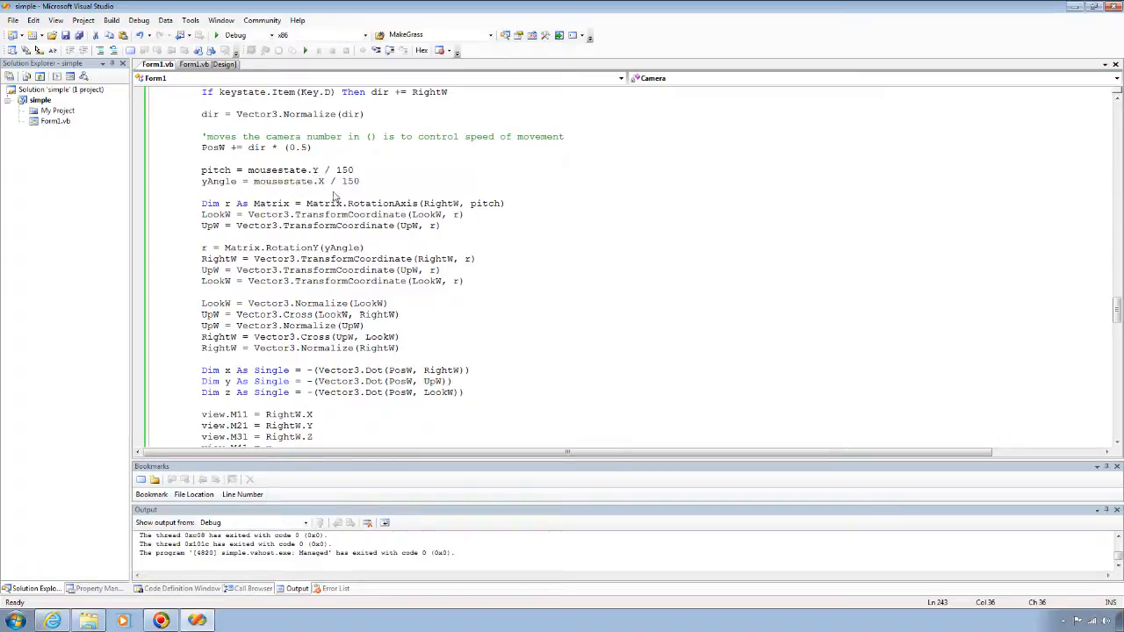
{"action": "scroll", "scroll_direction": "down", "scroll_amount": 3}
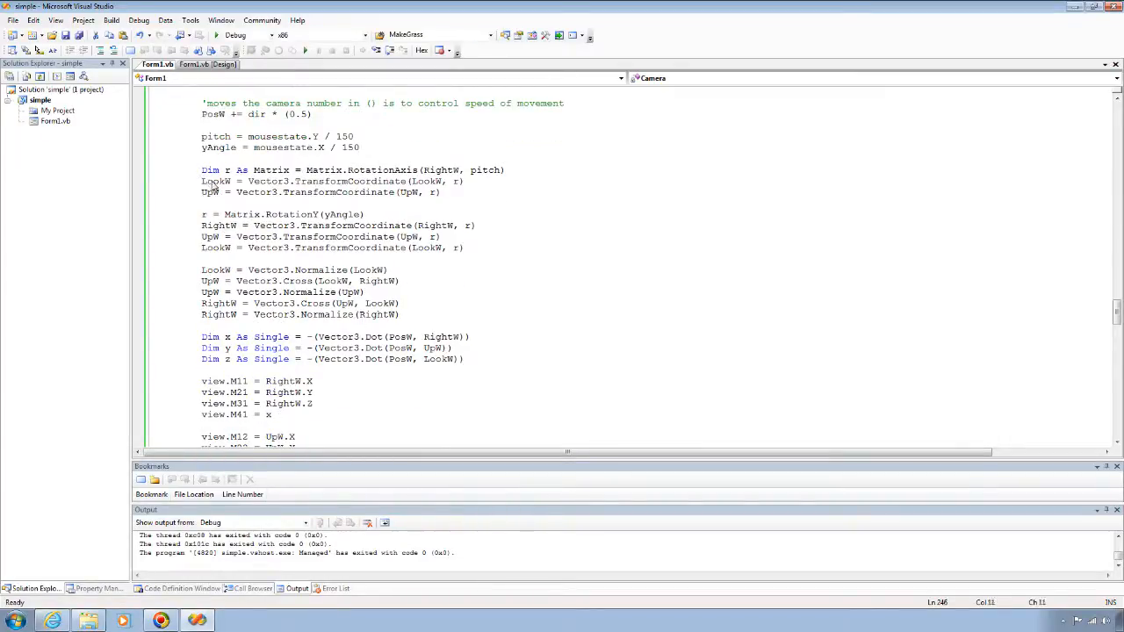
Highlight UpW, RightW and the Cross call, then select Dim x through view.M44
{"action": "double_click", "coordinate": [211, 192]}
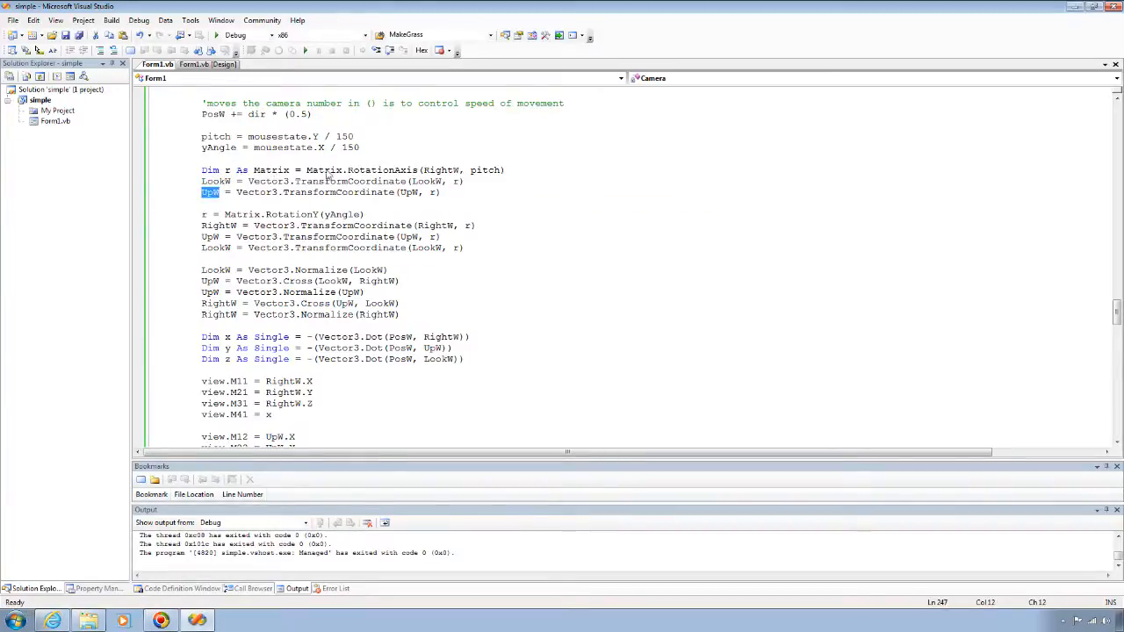
{"action": "double_click", "coordinate": [439, 170]}
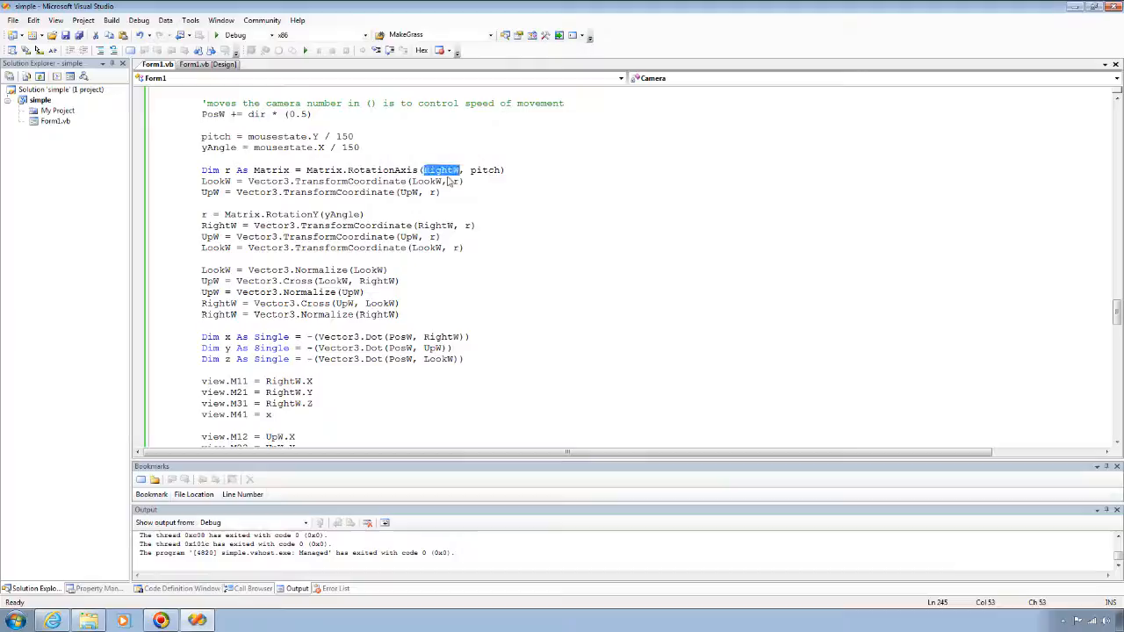
{"action": "mouse_move", "coordinate": [455, 182]}
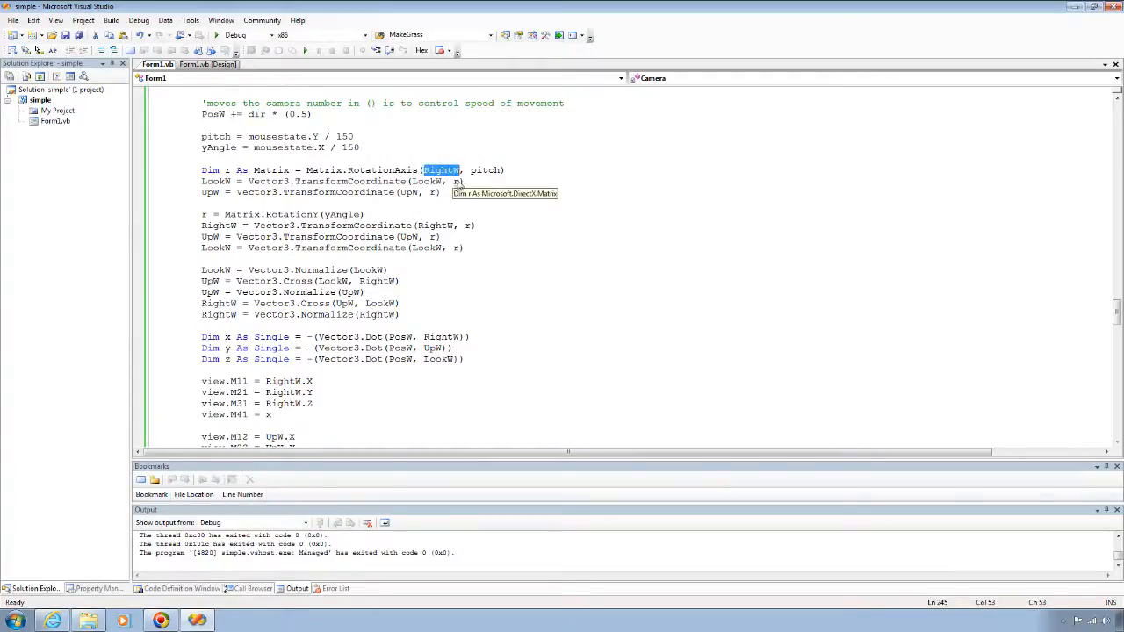
{"action": "mouse_move", "coordinate": [306, 237]}
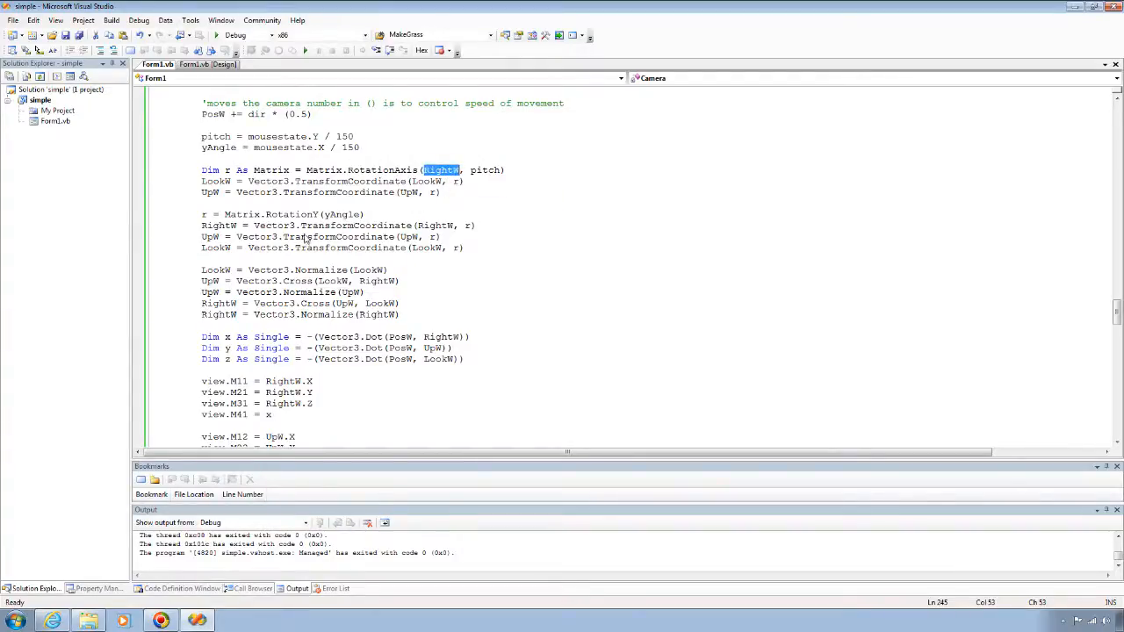
{"action": "mouse_move", "coordinate": [218, 226]}
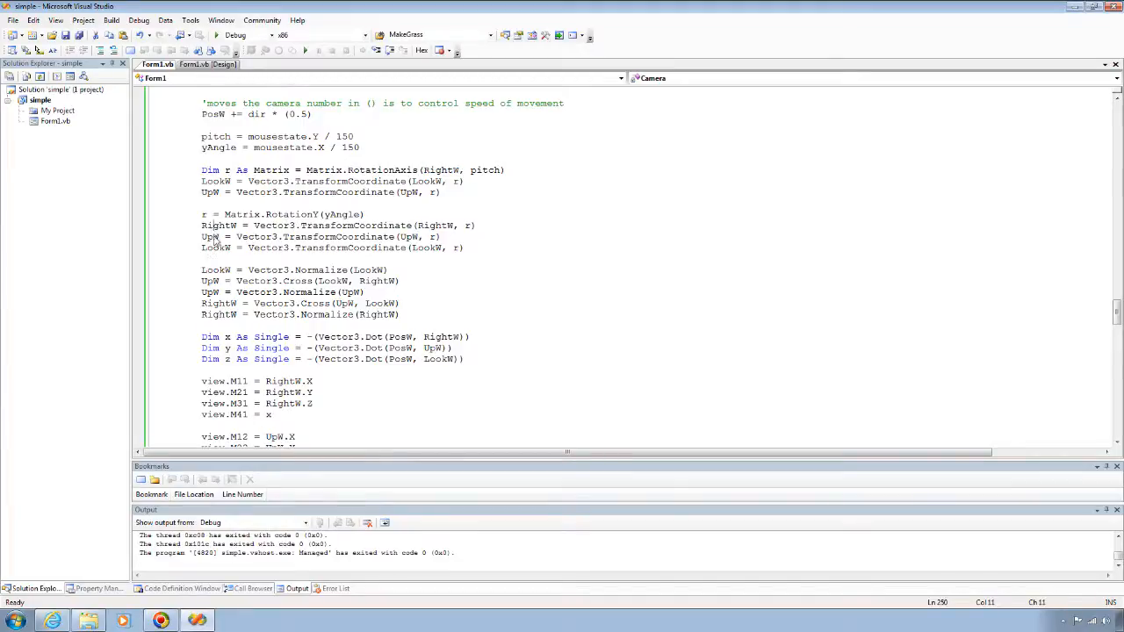
{"action": "mouse_move", "coordinate": [339, 220]}
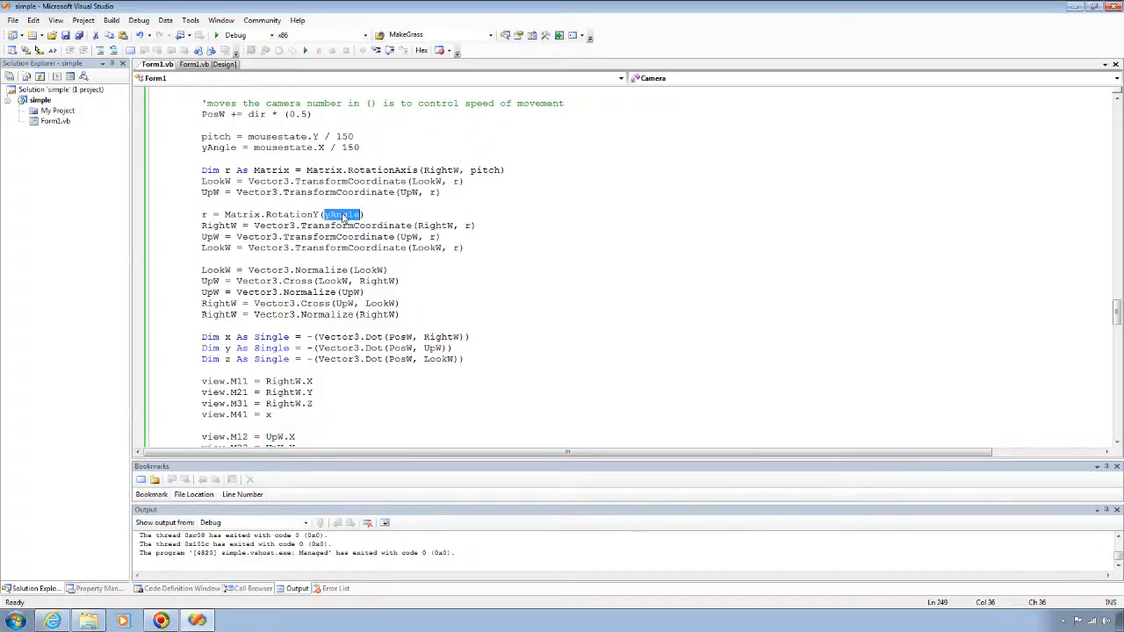
{"action": "scroll", "scroll_direction": "down", "scroll_amount": 3}
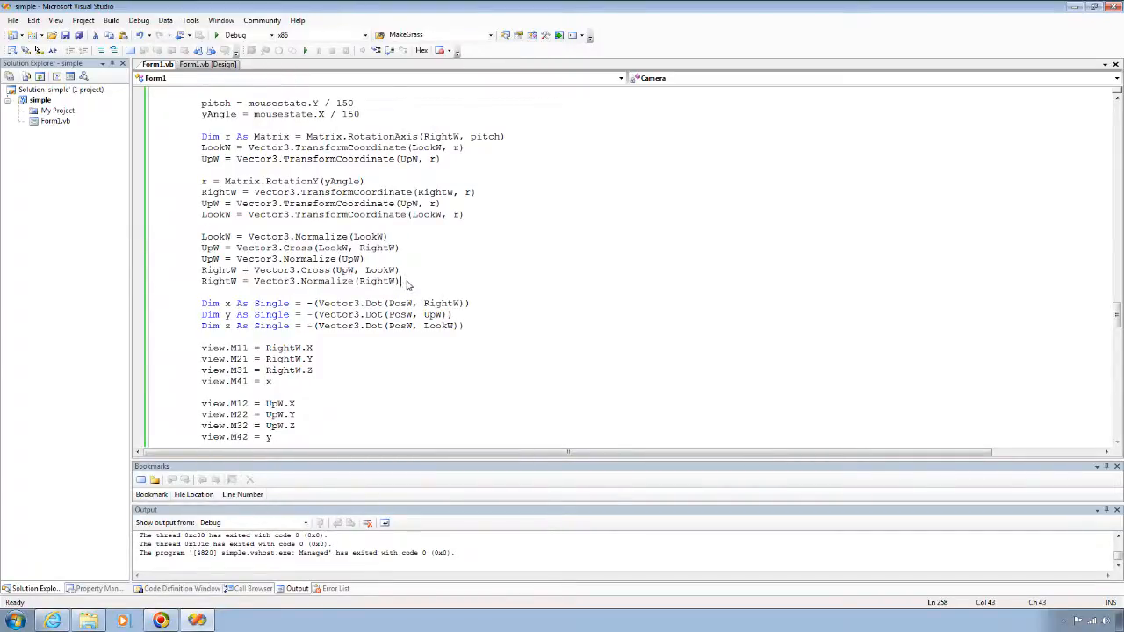
{"action": "mouse_move", "coordinate": [348, 248]}
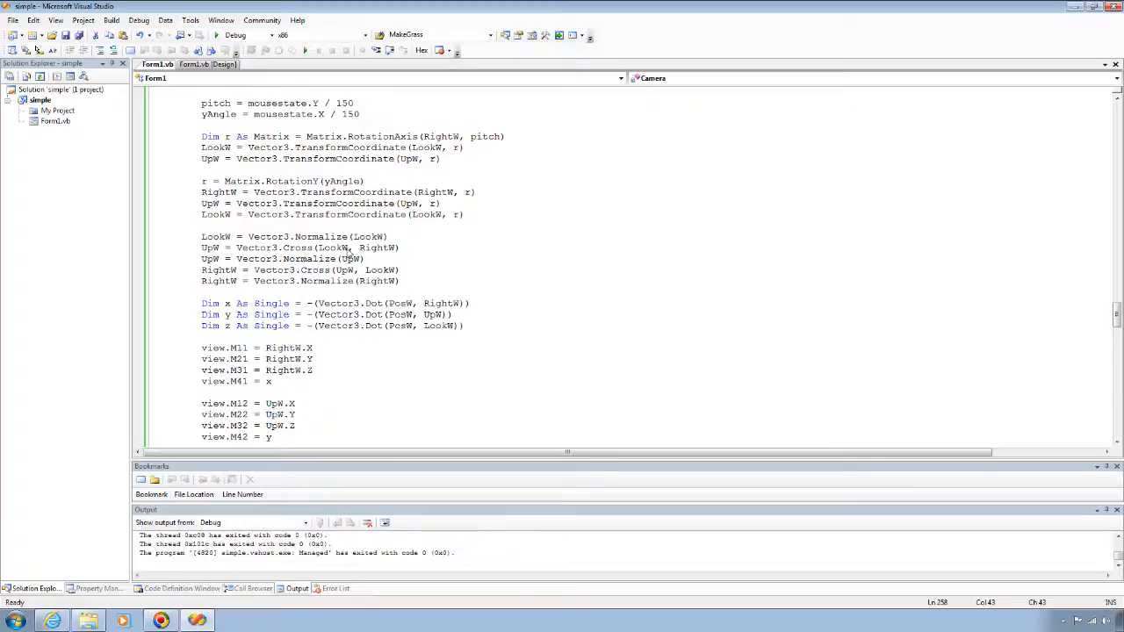
{"action": "double_click", "coordinate": [313, 270]}
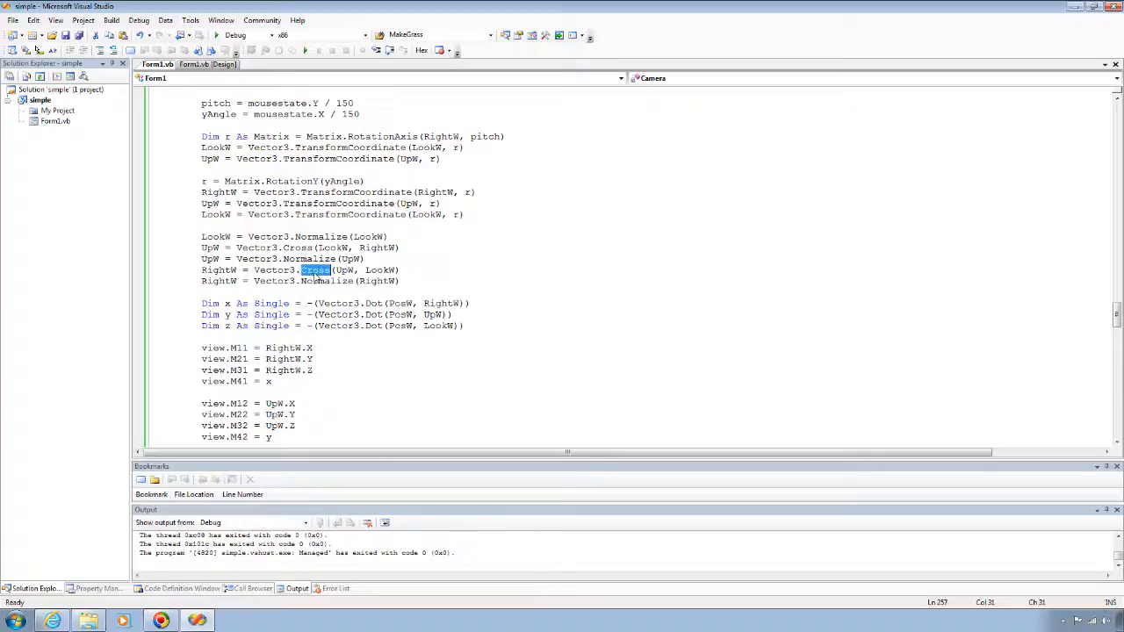
{"action": "mouse_move", "coordinate": [244, 258]}
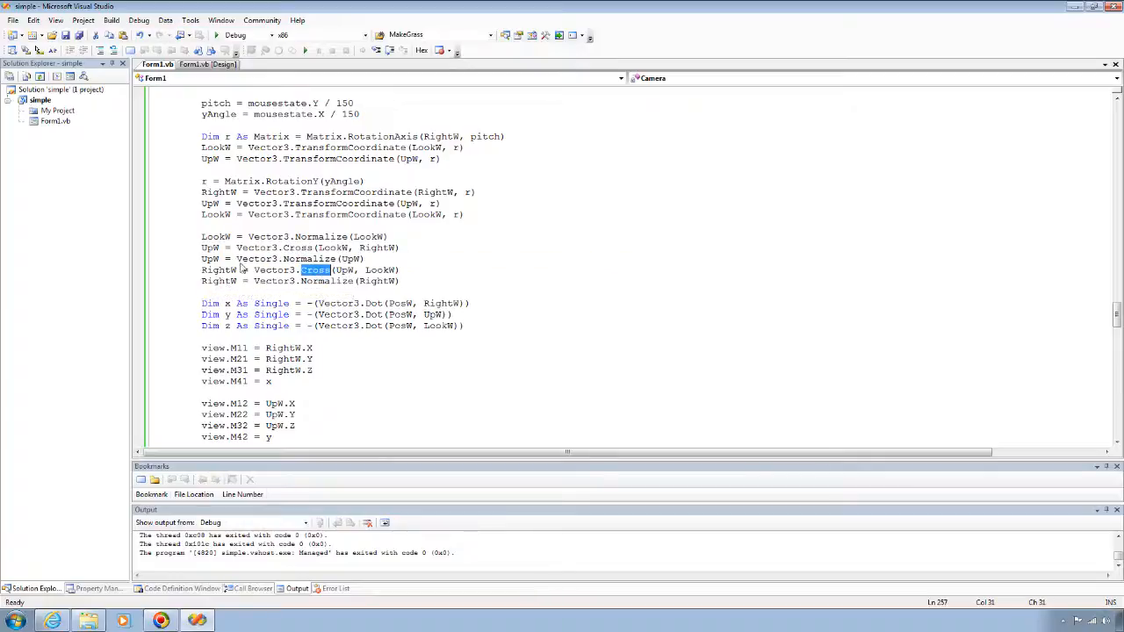
{"action": "mouse_move", "coordinate": [281, 258]}
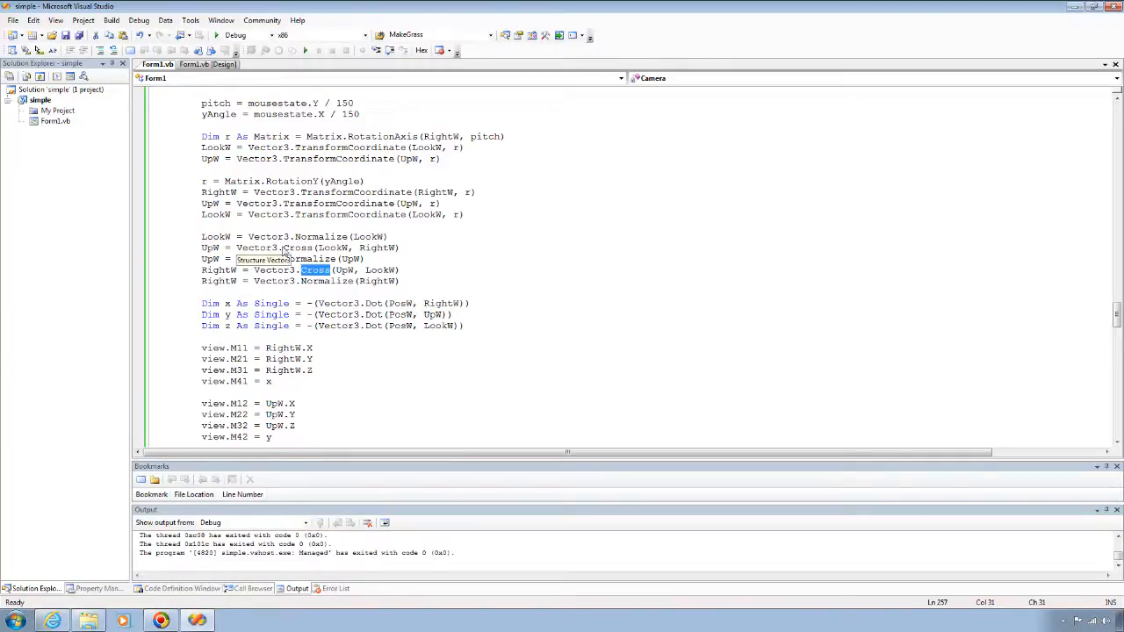
{"action": "scroll", "scroll_direction": "down", "scroll_amount": 3}
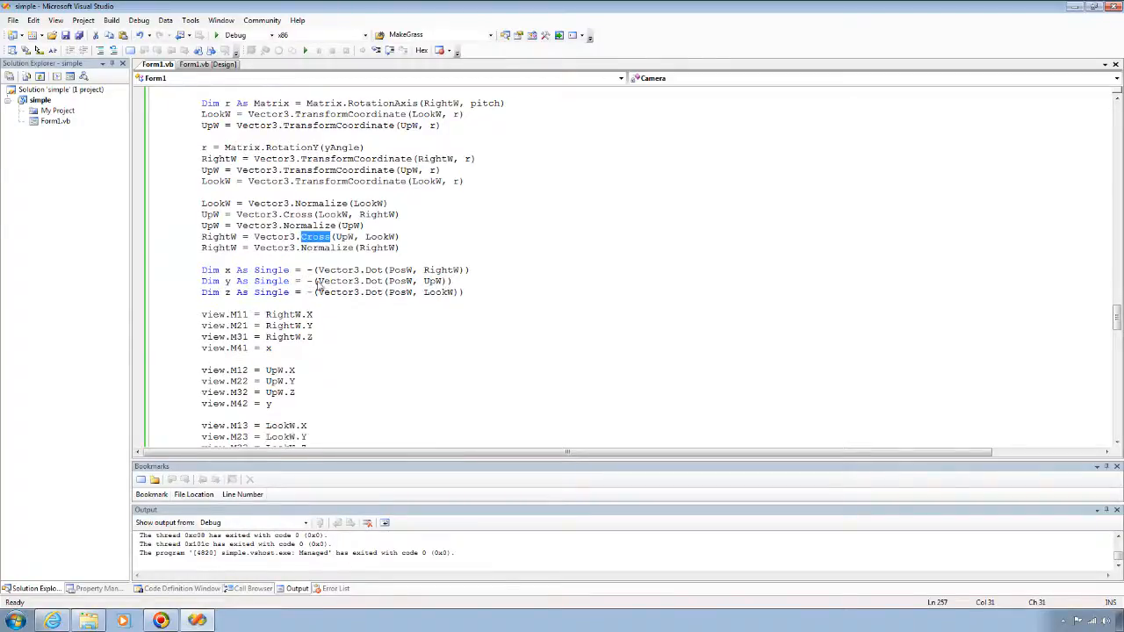
{"action": "scroll", "scroll_direction": "down", "scroll_amount": 3}
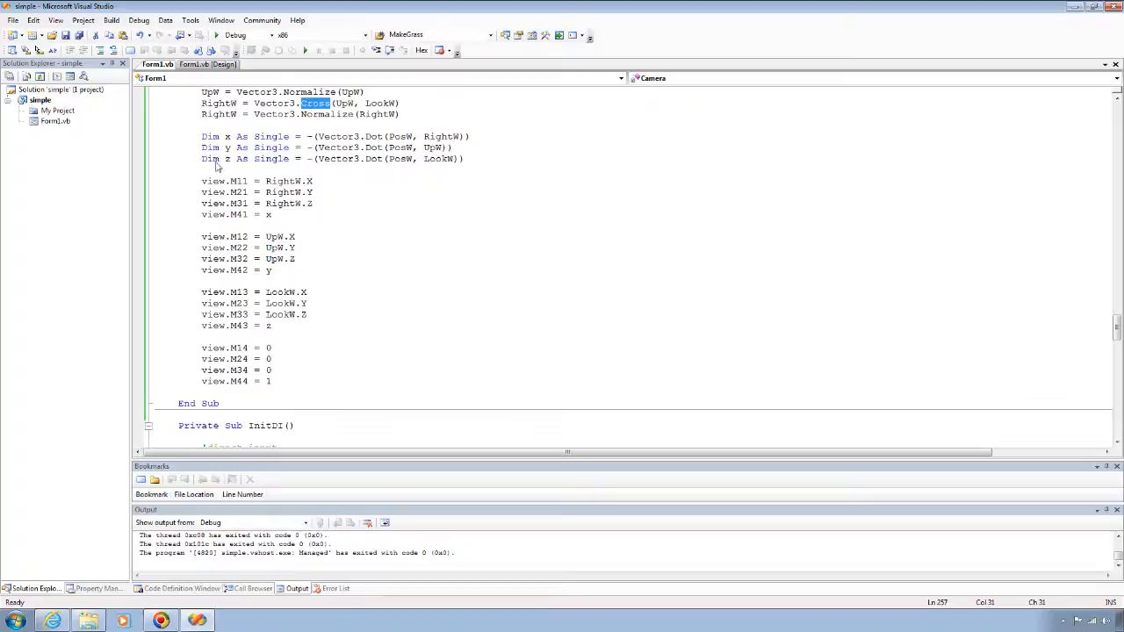
{"action": "left_click_drag", "start_coordinate": [202, 137], "coordinate": [273, 381]}
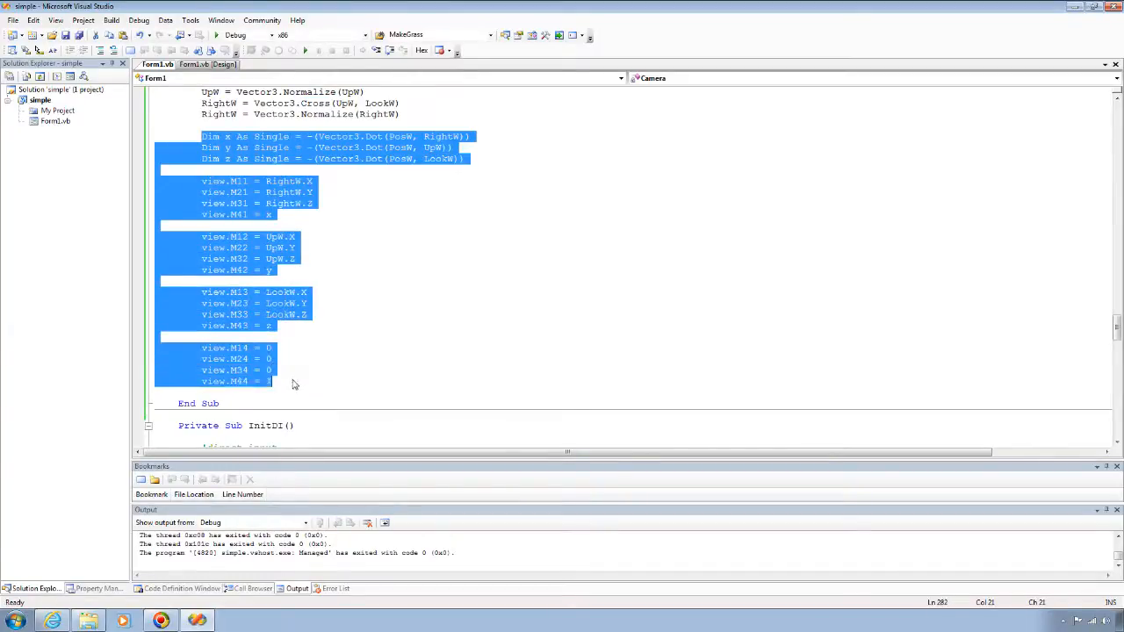
{"action": "left_click", "coordinate": [258, 382]}
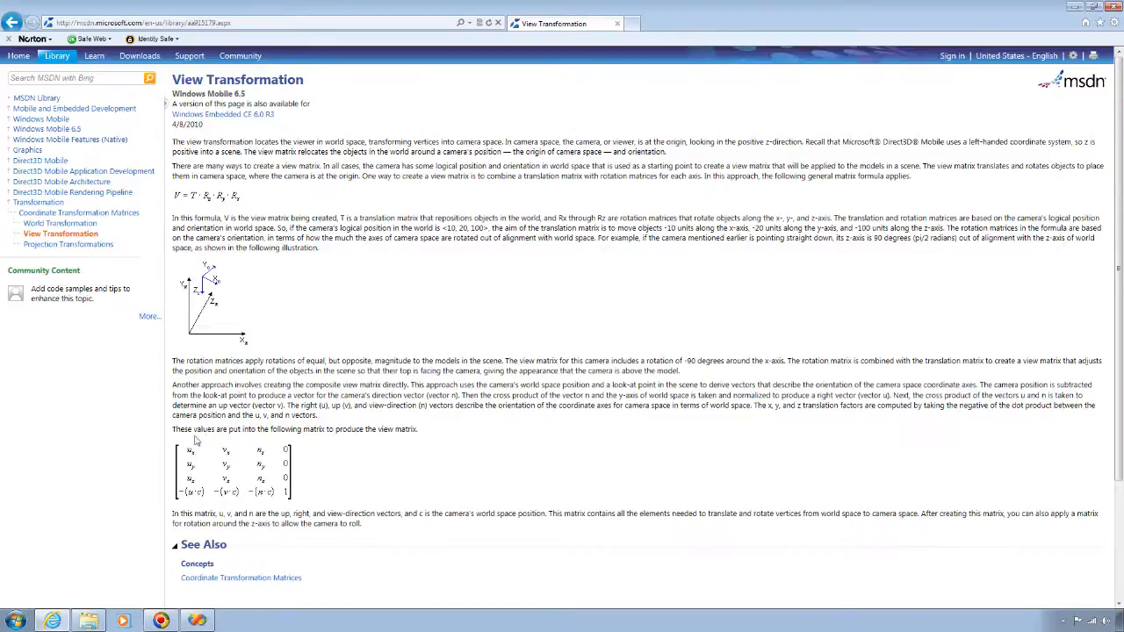
Switch from Internet Explorer back to the Form1.vb view matrix code
{"action": "double_click", "coordinate": [202, 470]}
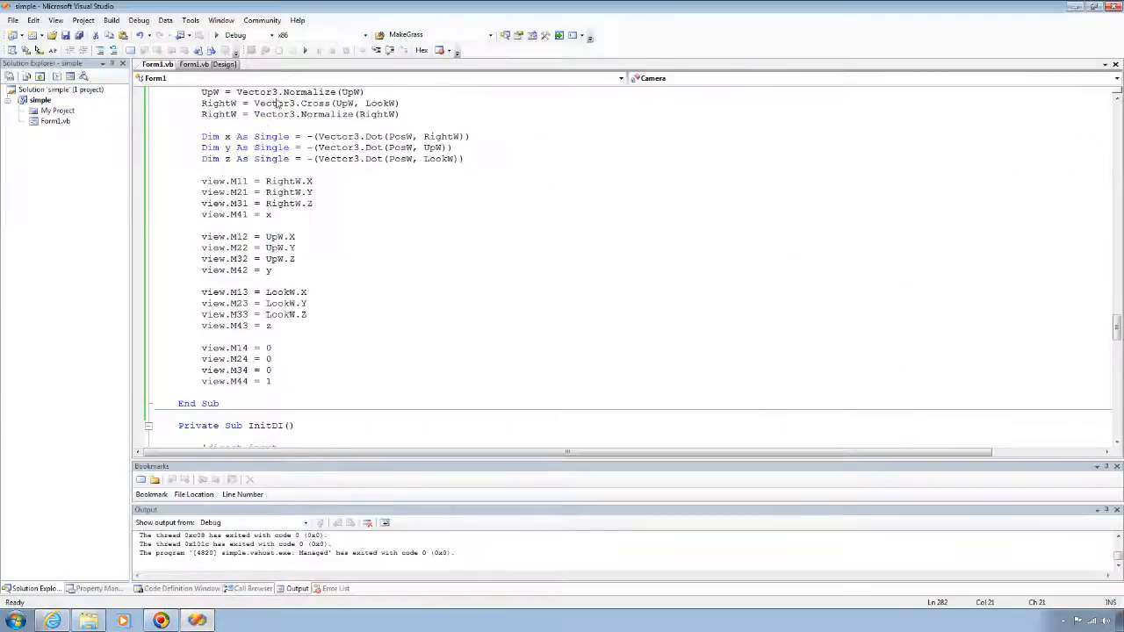
Set the CullMode render state in Sub Run to Cull.CounterClockwise
{"action": "scroll", "scroll_direction": "down", "scroll_amount": 3}
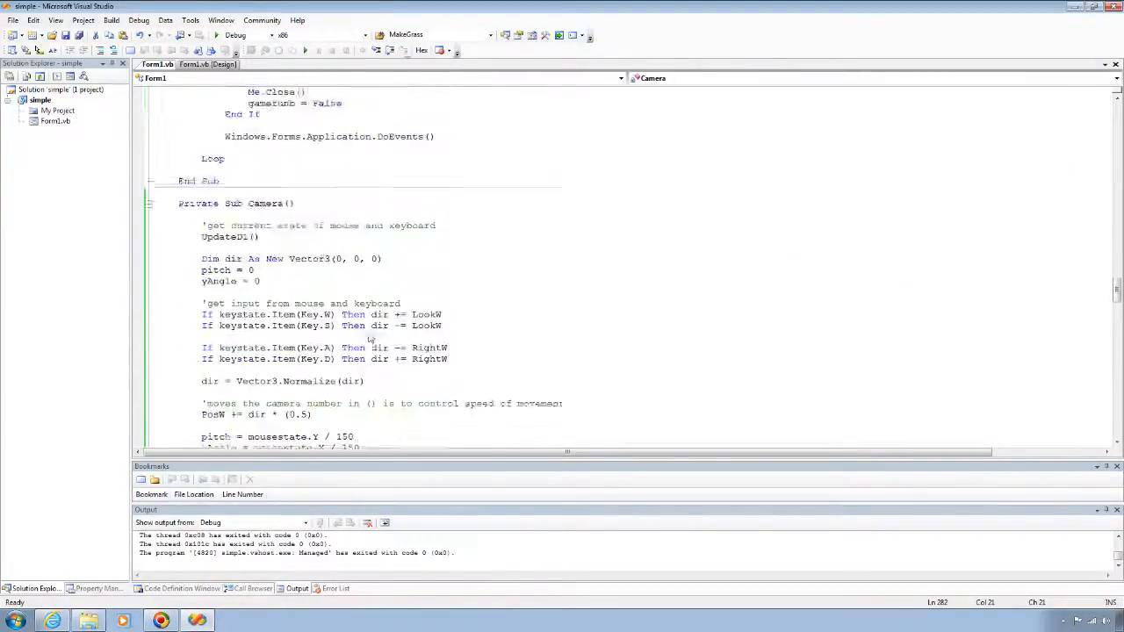
{"action": "left_click", "coordinate": [203, 50]}
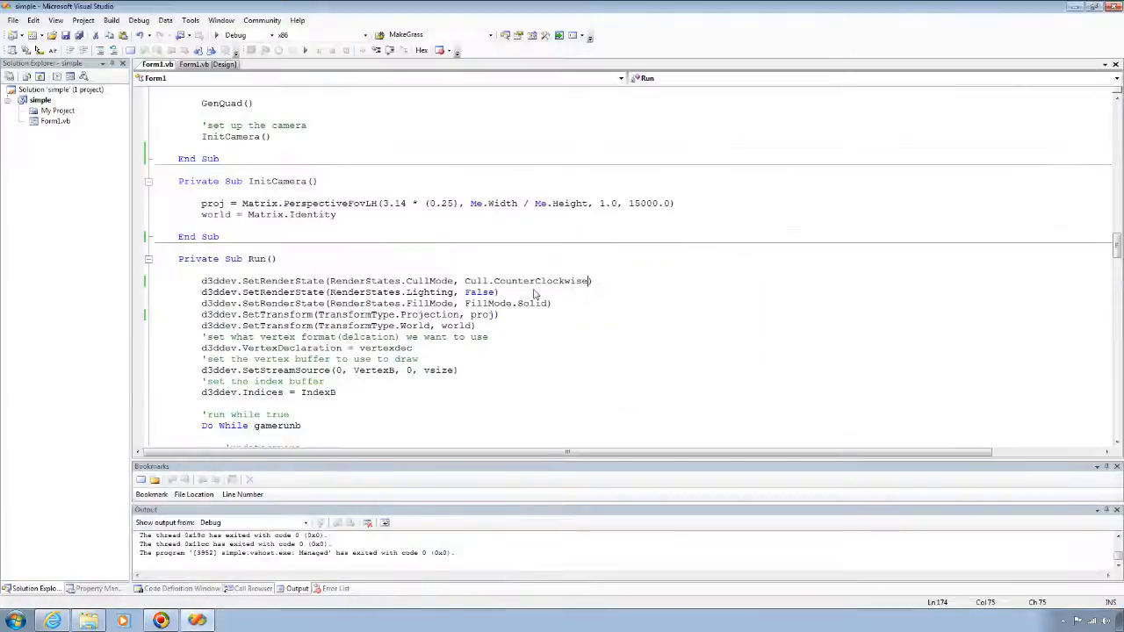
{"action": "double_click", "coordinate": [541, 281]}
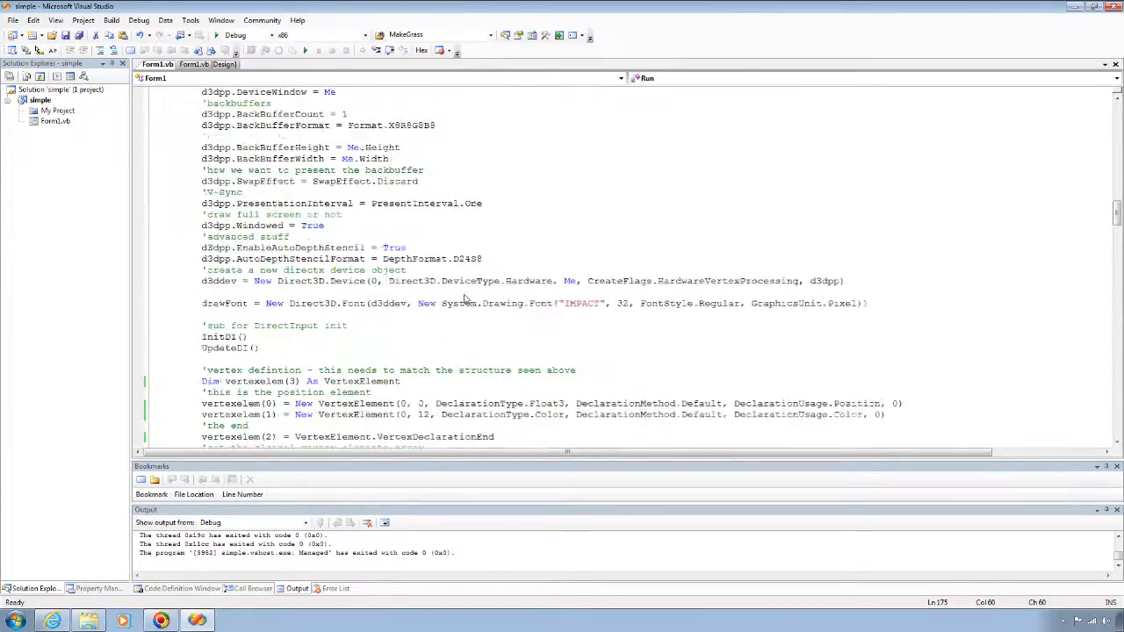
{"action": "scroll", "scroll_direction": "down", "scroll_amount": 3}
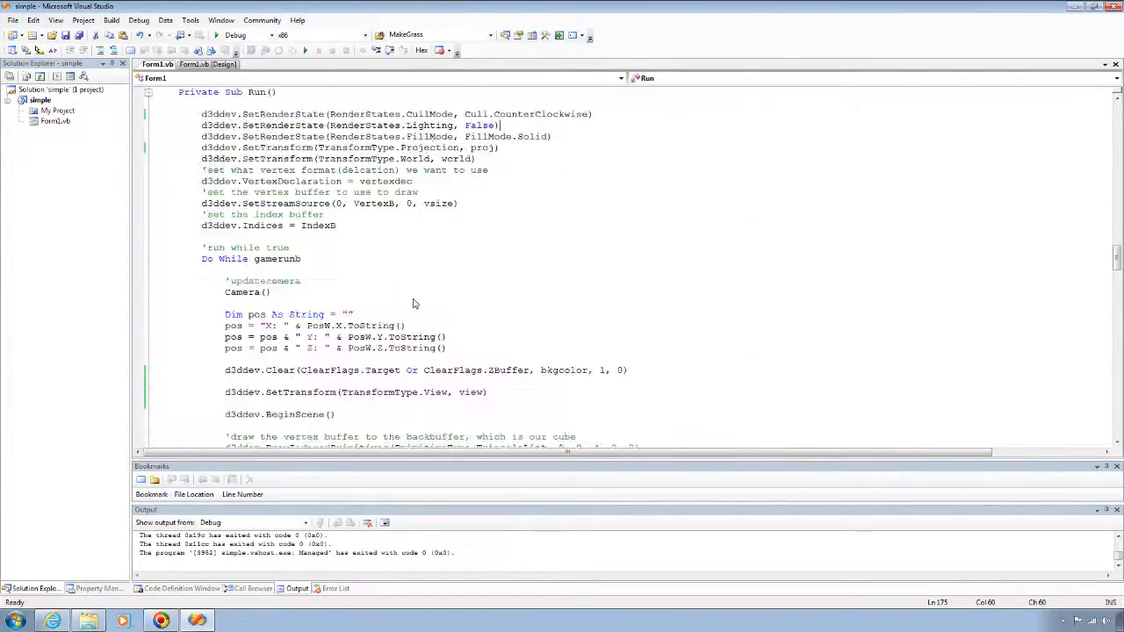
{"action": "scroll", "scroll_direction": "down", "scroll_amount": 3}
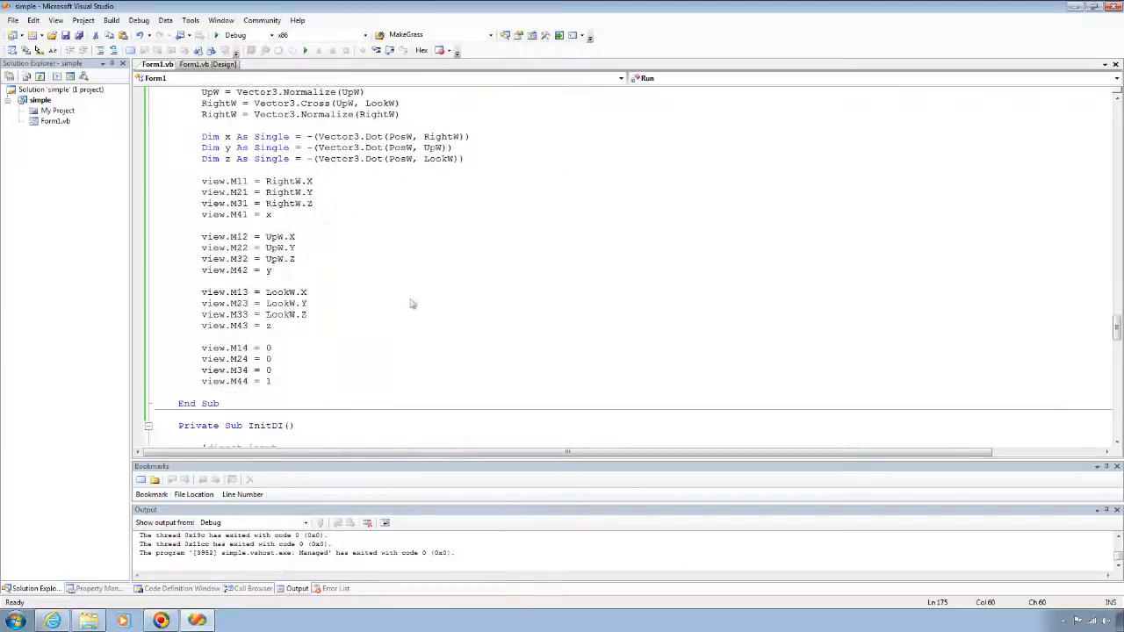